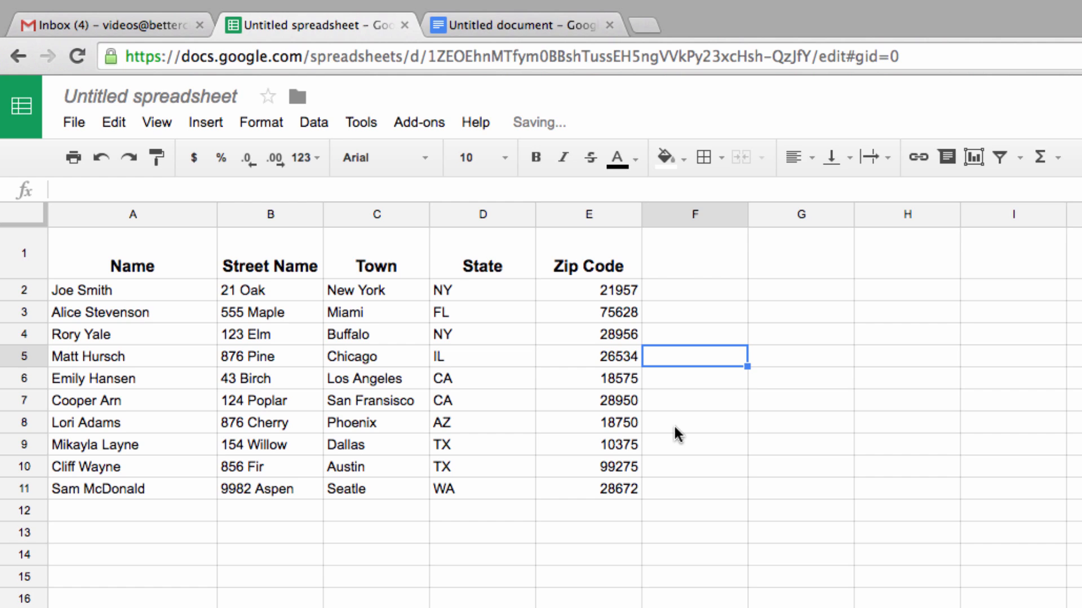
{"action": "mouse_move", "coordinate": [677, 444]}
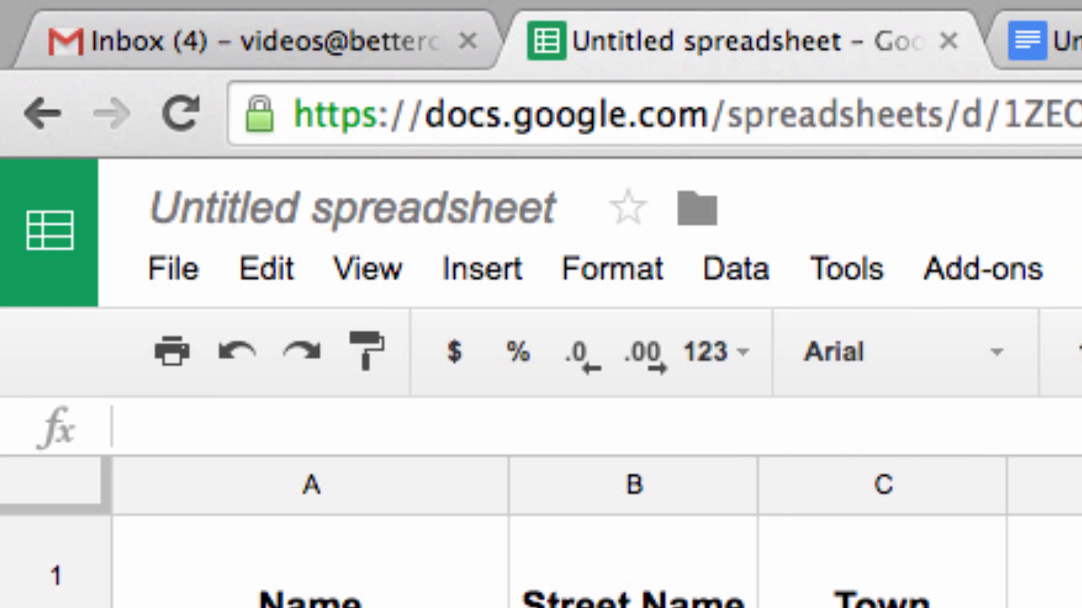
Step: Bring up the File > New choices from the ten-person address spreadsheet
{"action": "left_click", "coordinate": [174, 268]}
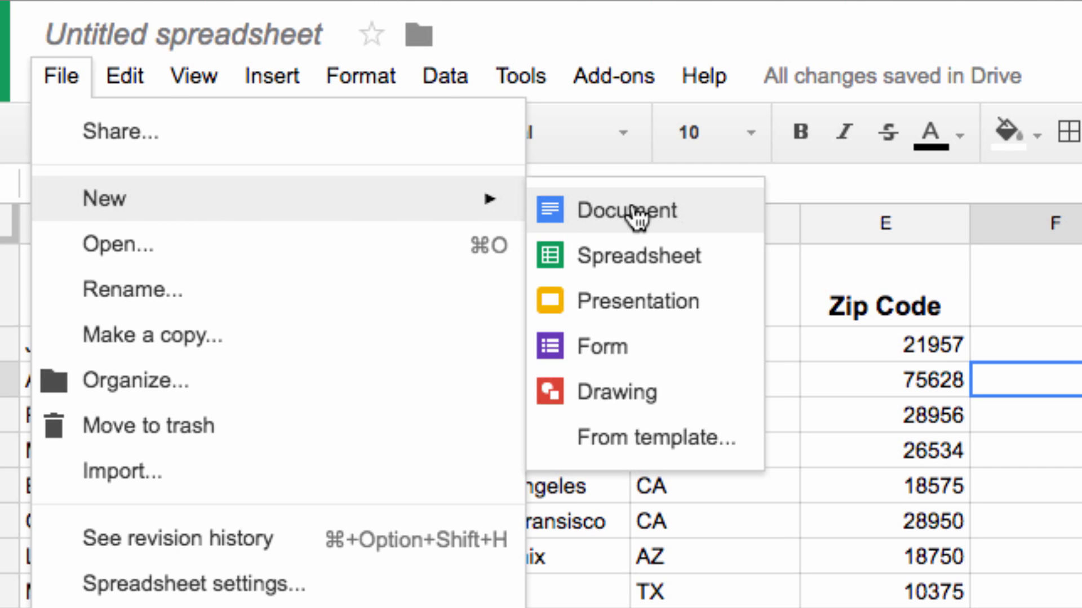
Step: Create a blank document and install and authorize the Avery Label Merge add-on
{"action": "left_click", "coordinate": [627, 210]}
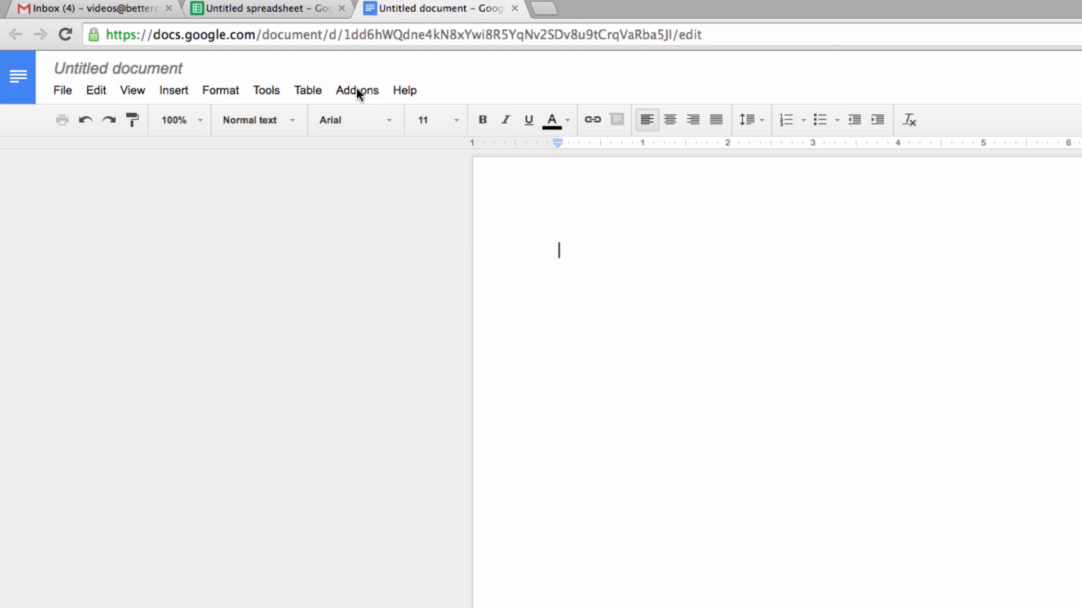
{"action": "left_click", "coordinate": [356, 89]}
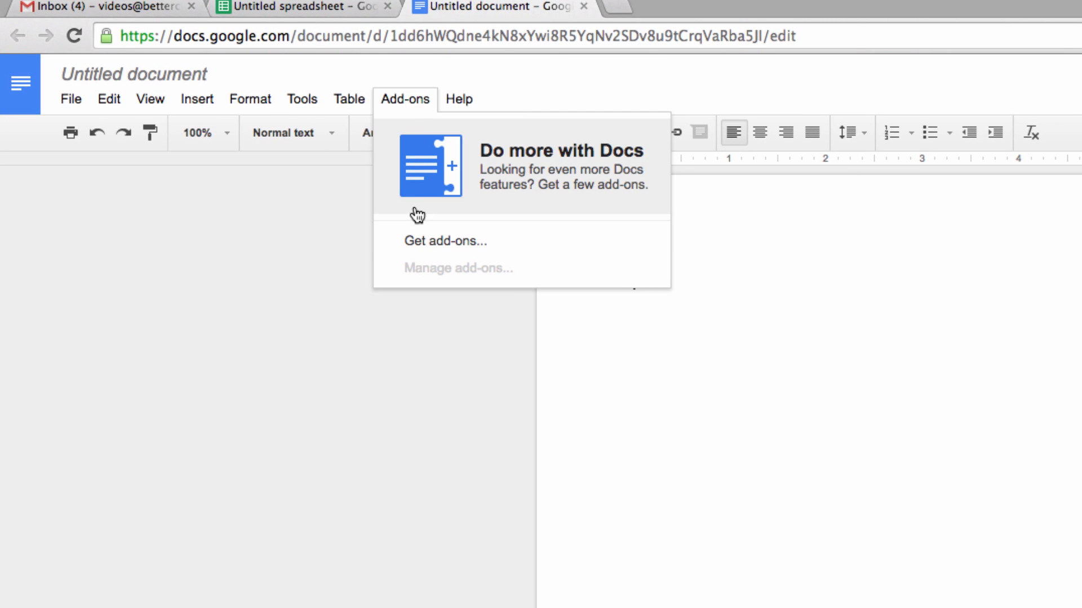
{"action": "left_click", "coordinate": [445, 240]}
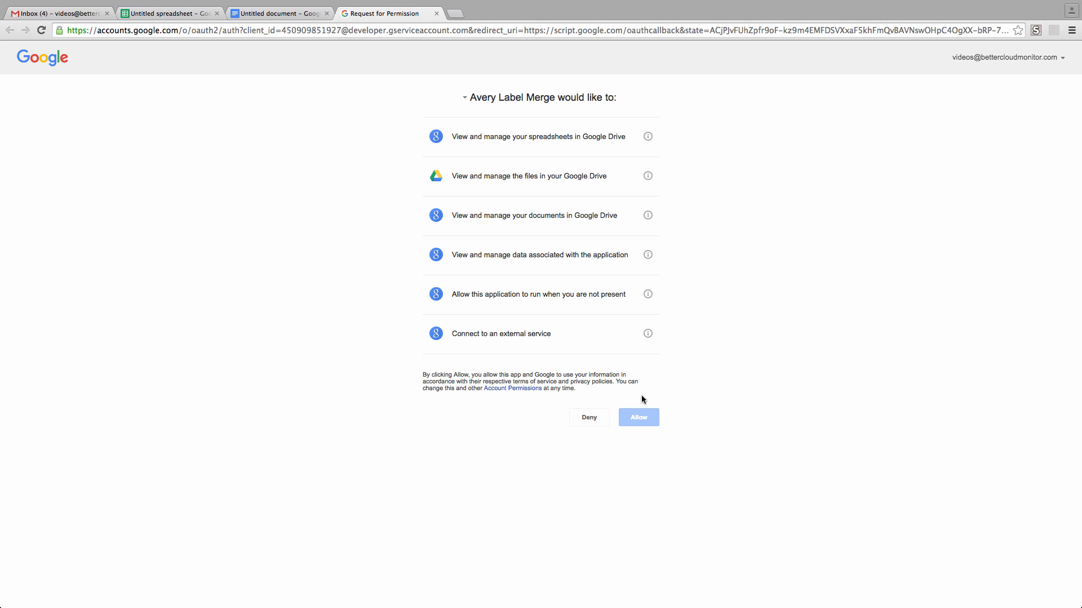
{"action": "left_click", "coordinate": [639, 417]}
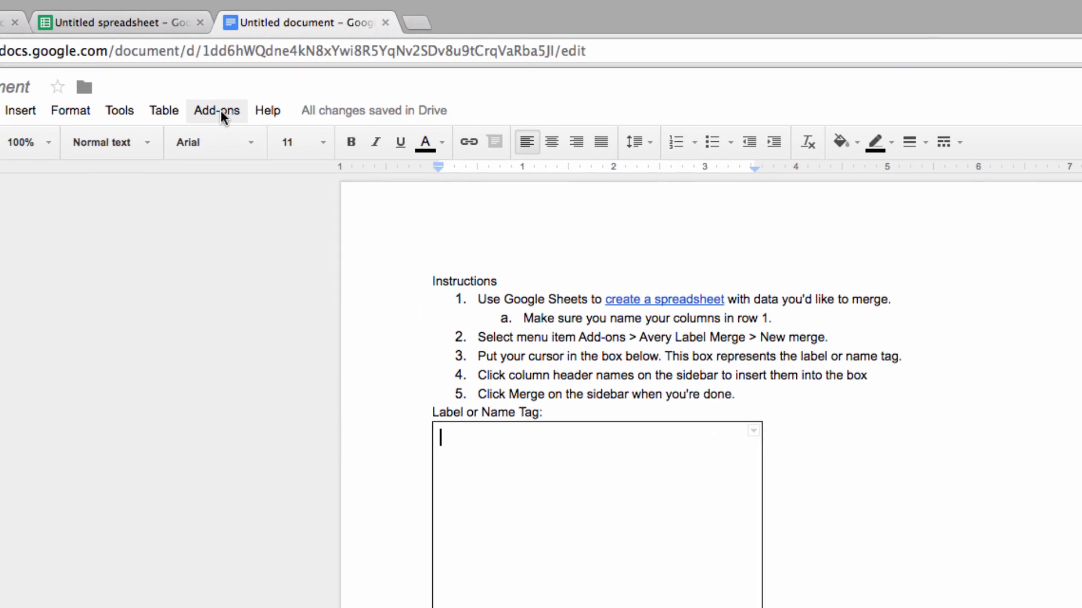
Step: Start an Avery Label Merge for Address Labels, size 5160
{"action": "left_click", "coordinate": [216, 111]}
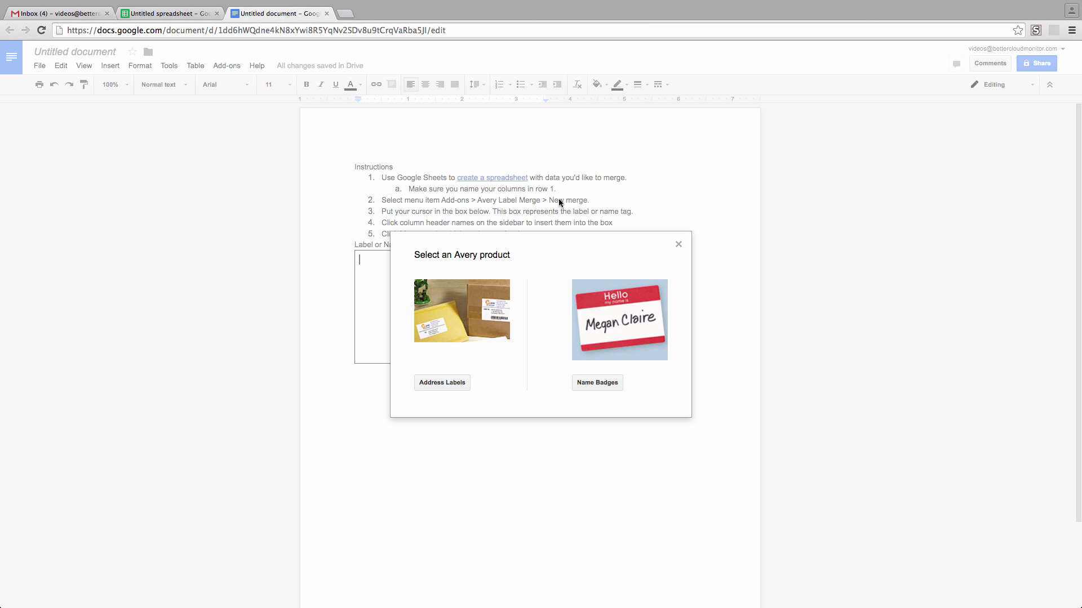
{"action": "left_click", "coordinate": [442, 383]}
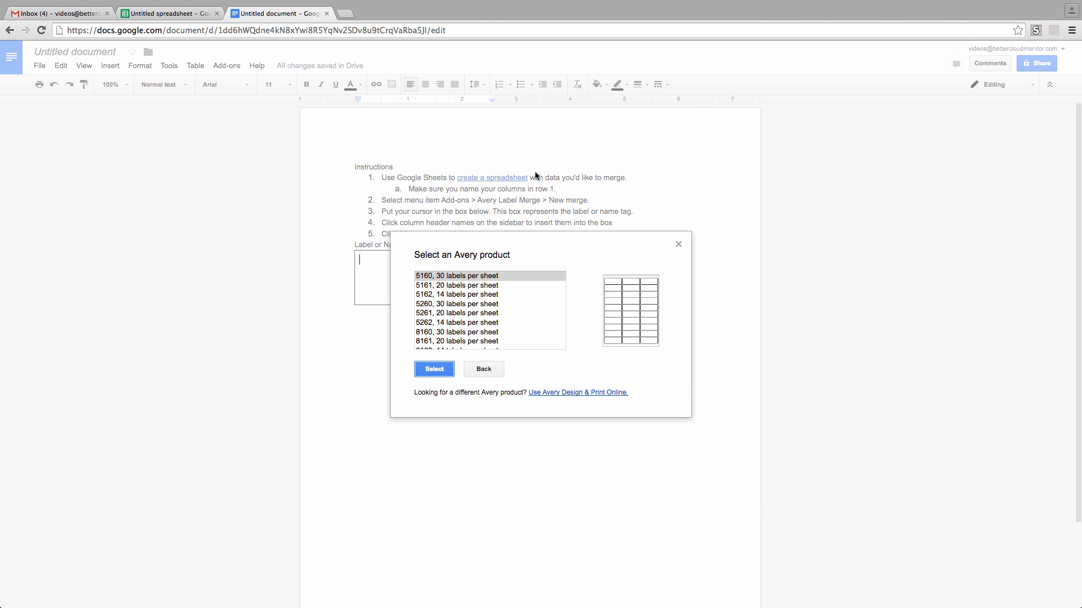
{"action": "left_click", "coordinate": [434, 369]}
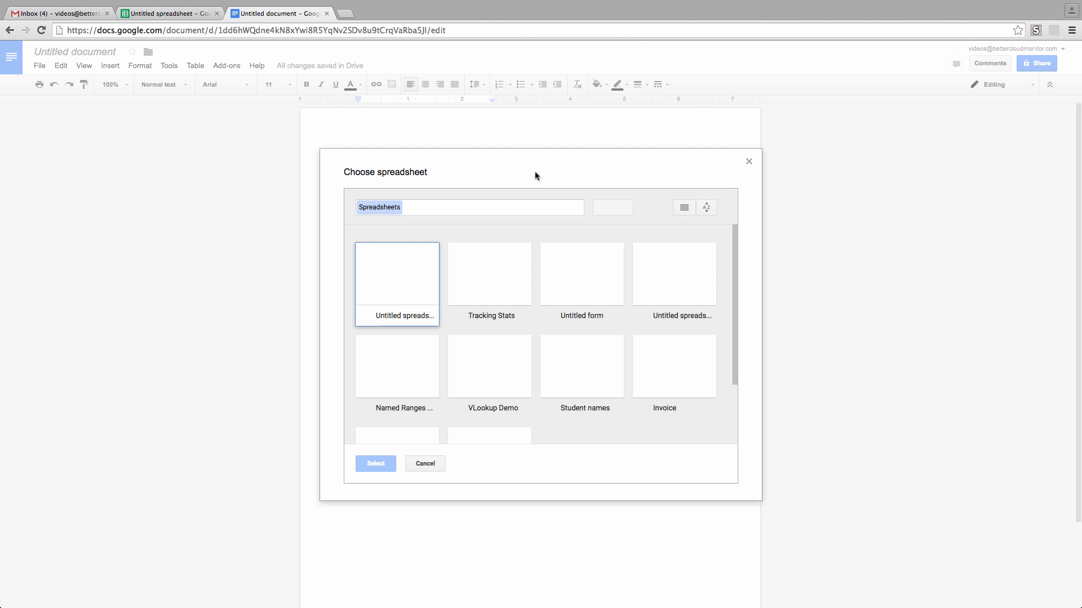
Step: Pick Untitled spreadsheet as the data source and return to the document
{"action": "left_click", "coordinate": [376, 464]}
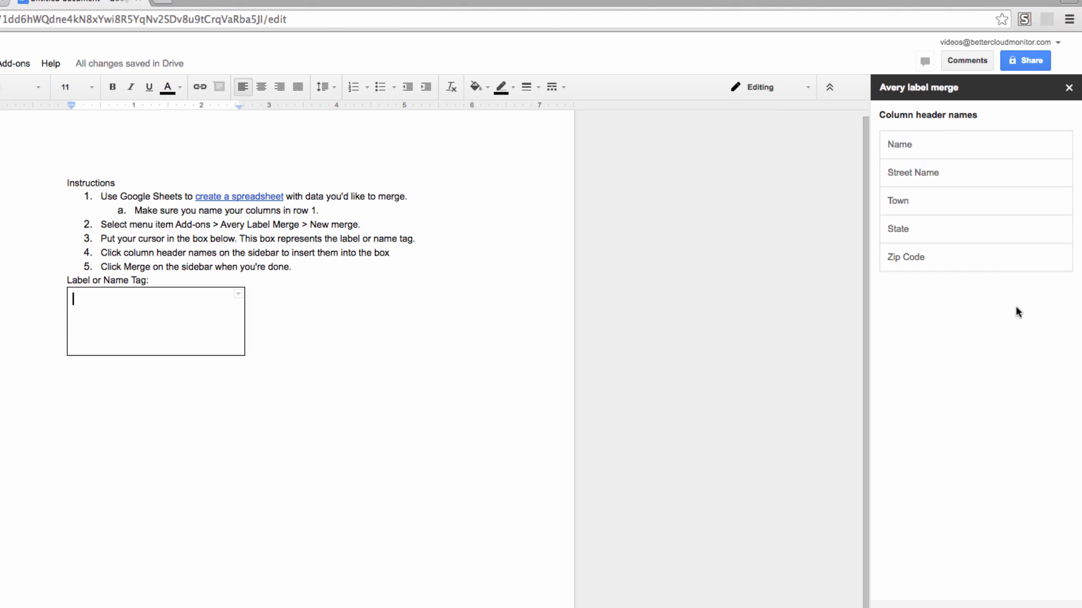
{"action": "mouse_move", "coordinate": [985, 317]}
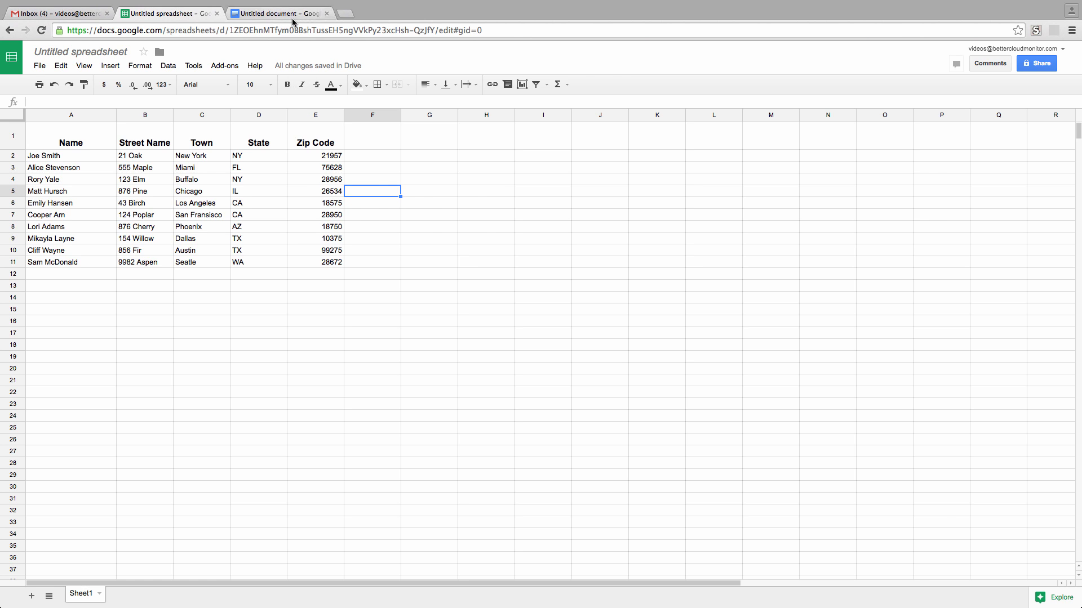
{"action": "left_click", "coordinate": [296, 14]}
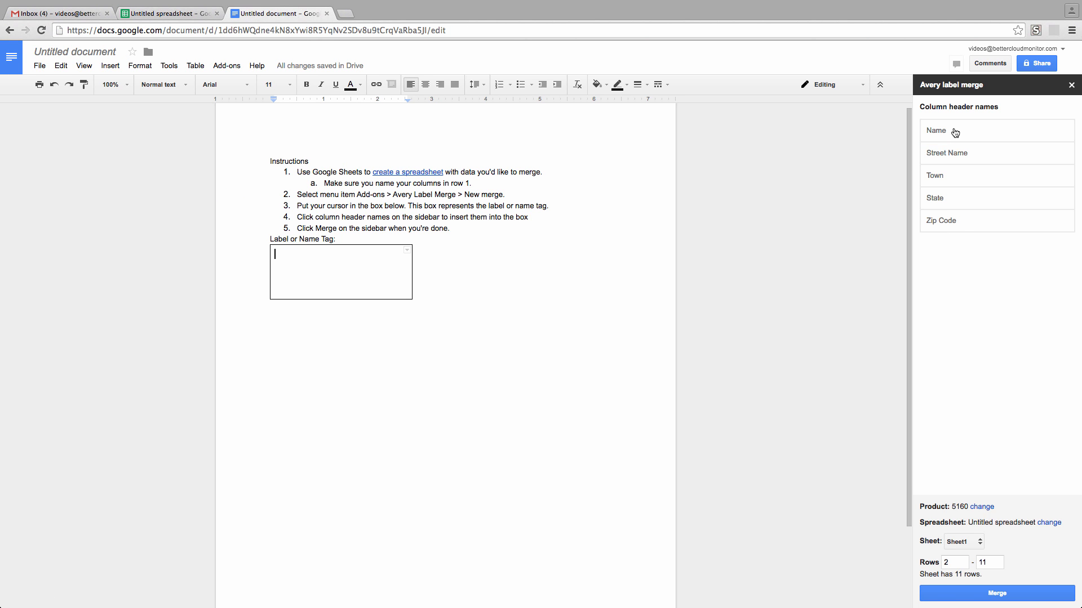
Step: Insert Name, Street Name, Town, State and Zip Code fields, with a comma after Town
{"action": "left_click", "coordinate": [954, 132]}
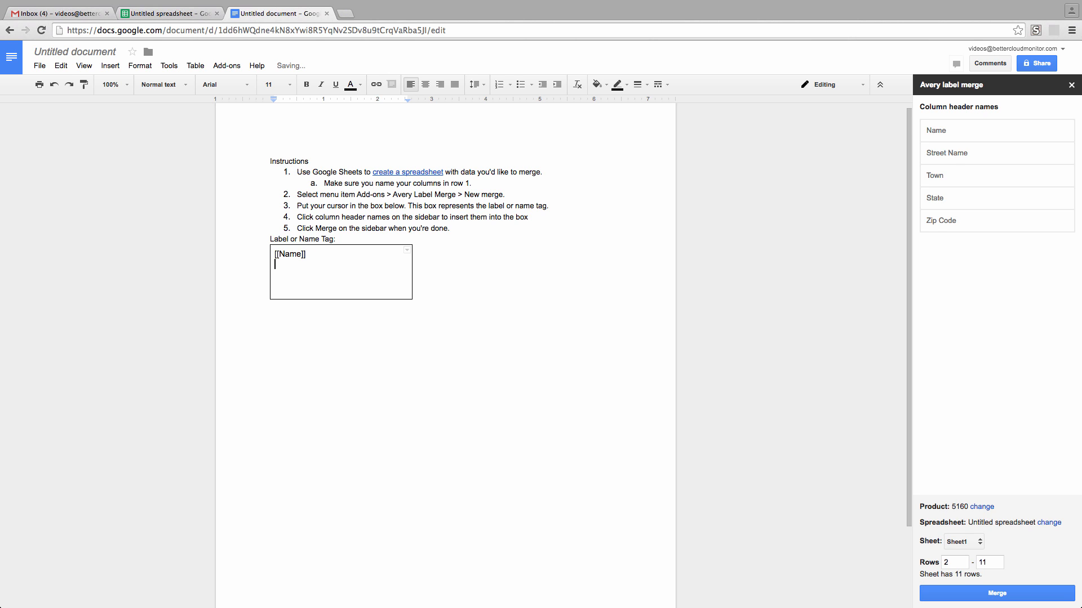
{"action": "left_click", "coordinate": [947, 152]}
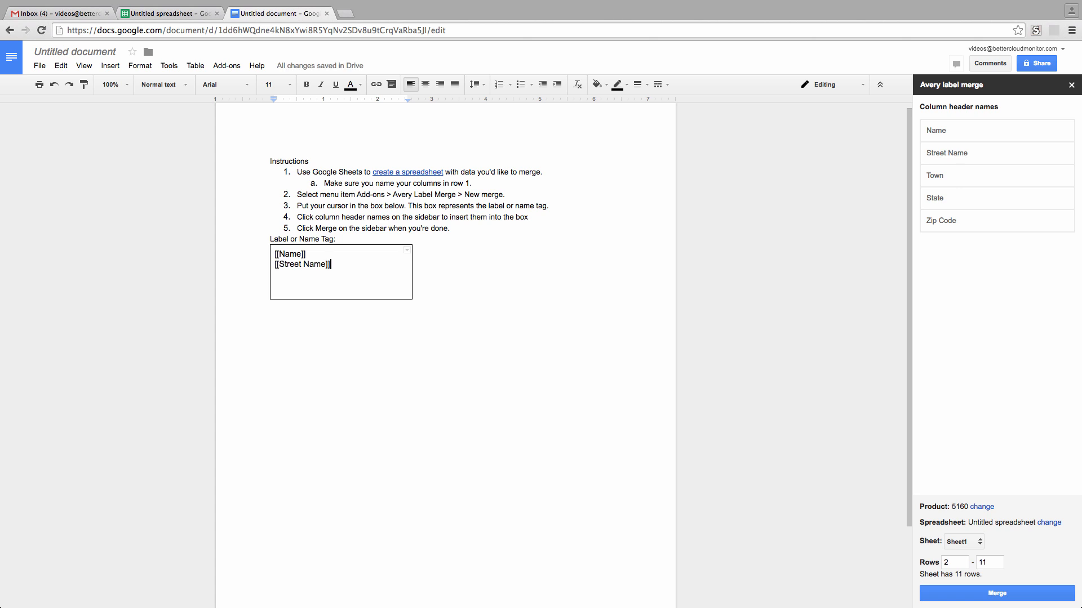
{"action": "left_click", "coordinate": [935, 175]}
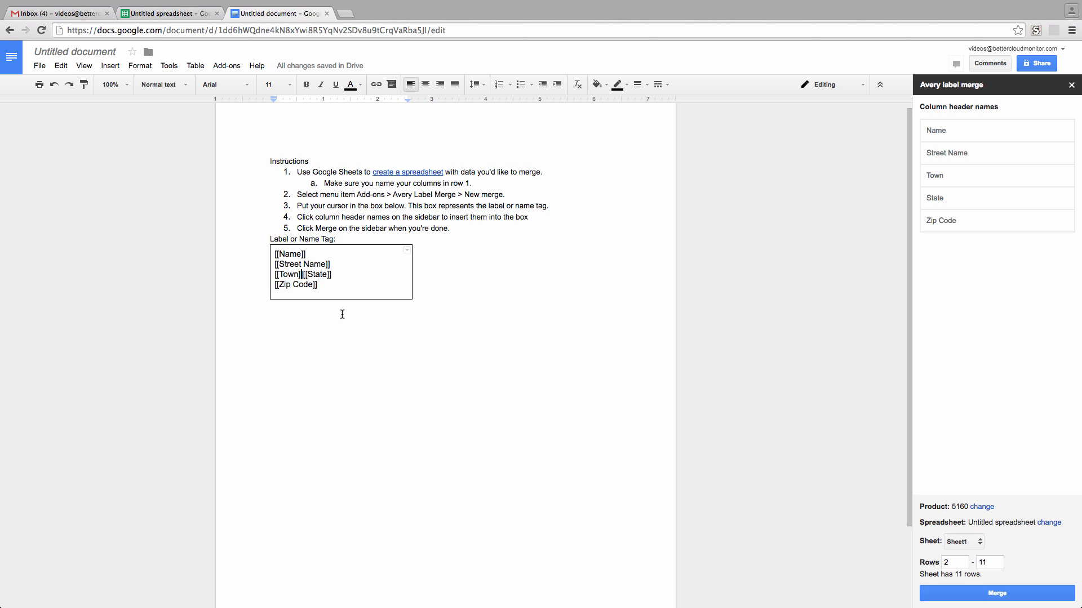
{"action": "type", "text": ","}
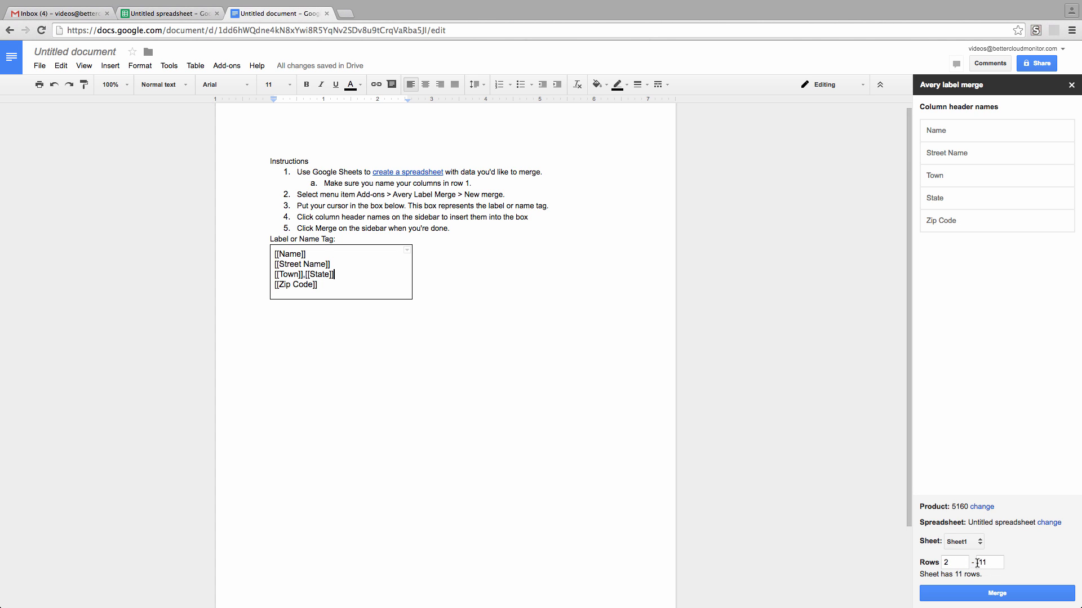
{"action": "left_click", "coordinate": [146, 10]}
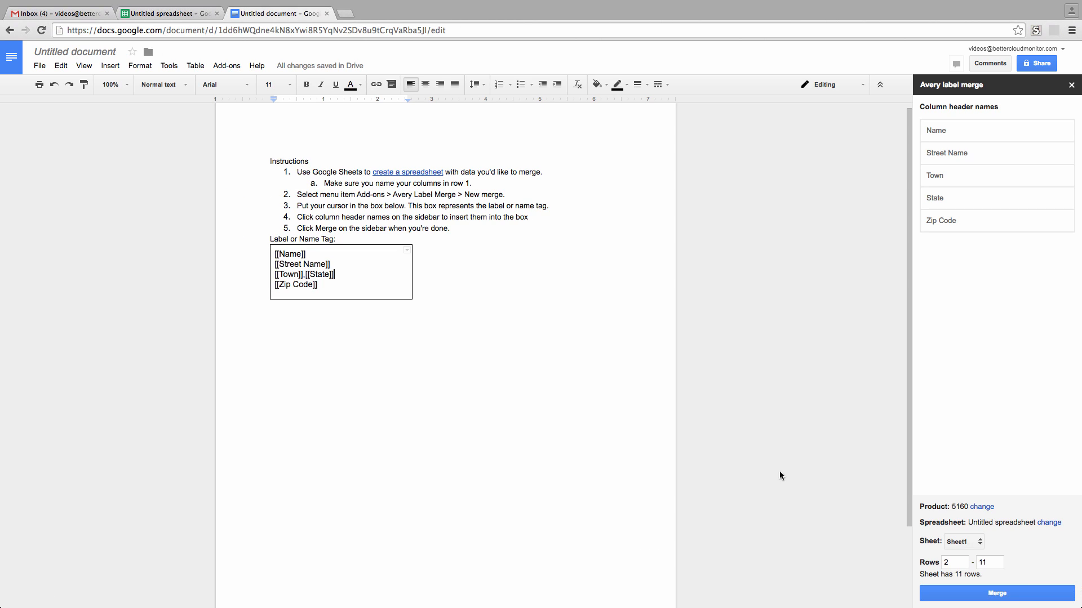
Step: Run the merge to create the Avery_5160 document of ten labels
{"action": "left_click", "coordinate": [997, 593]}
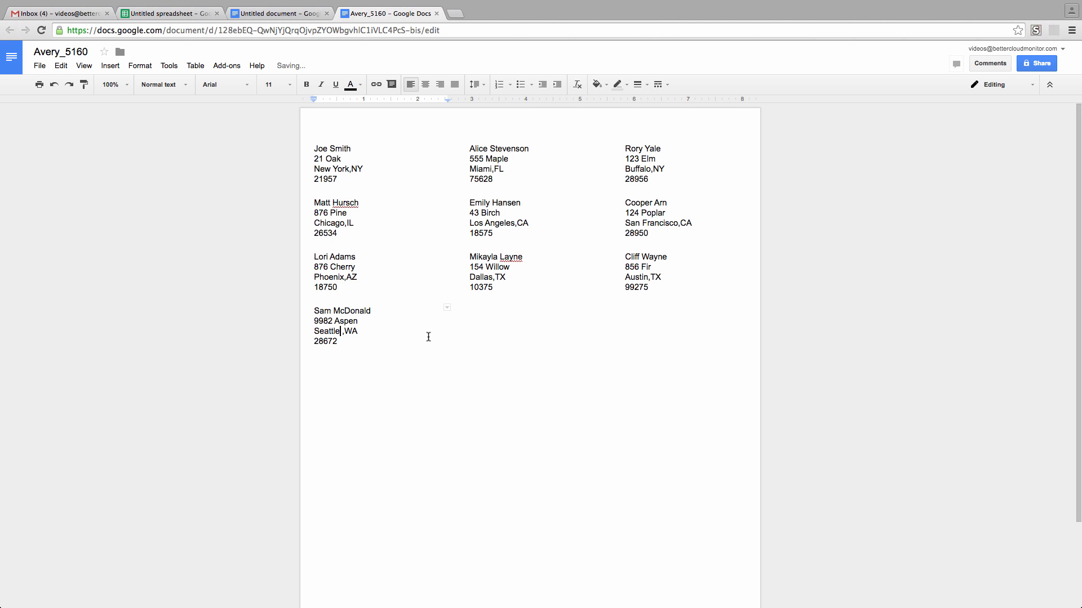
{"action": "mouse_move", "coordinate": [492, 348]}
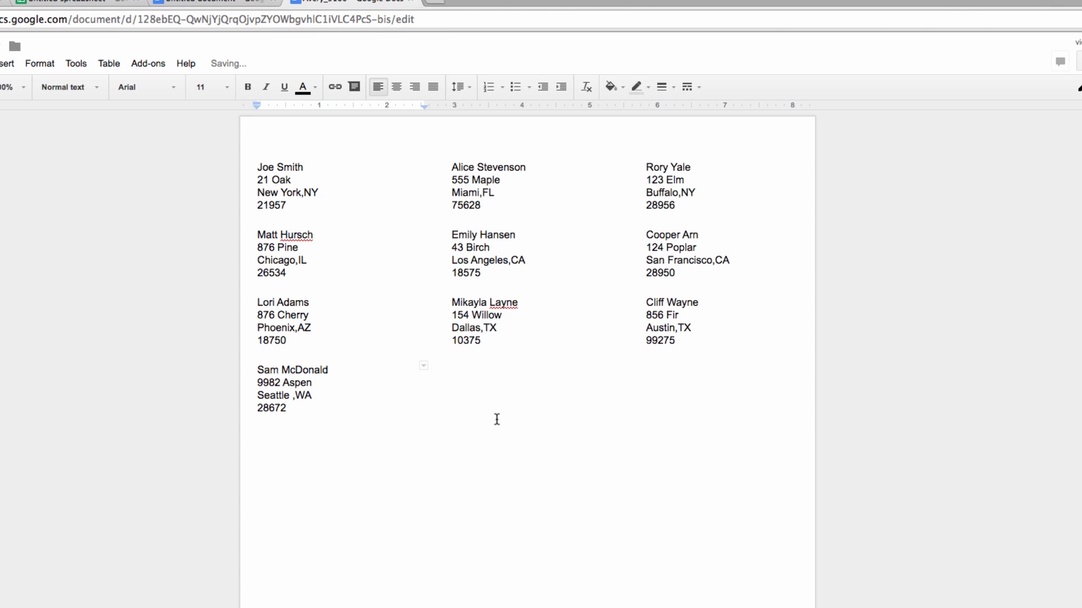
{"action": "left_click", "coordinate": [286, 395]}
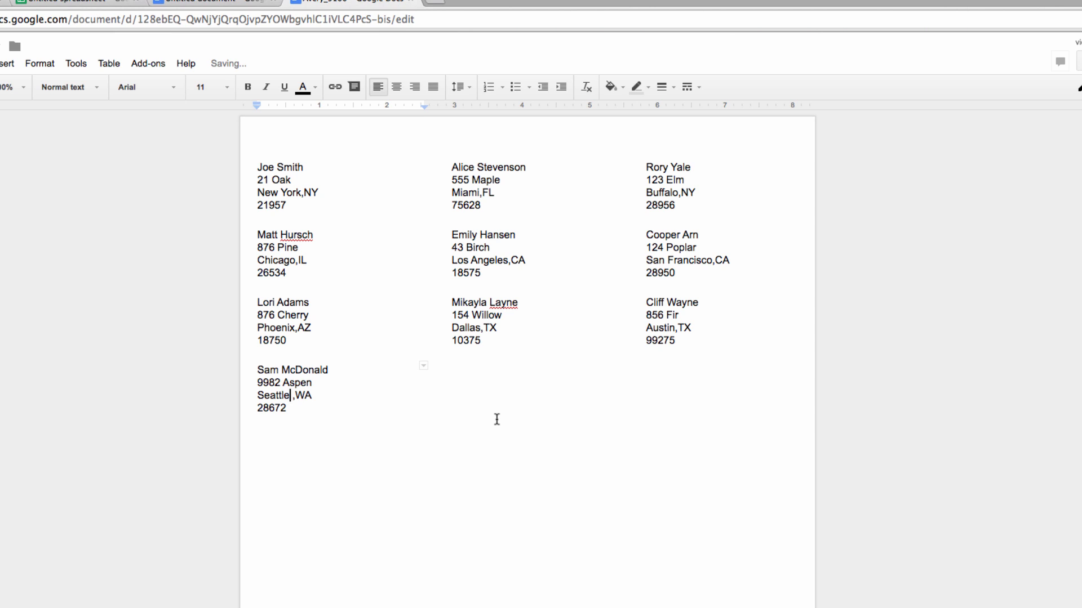